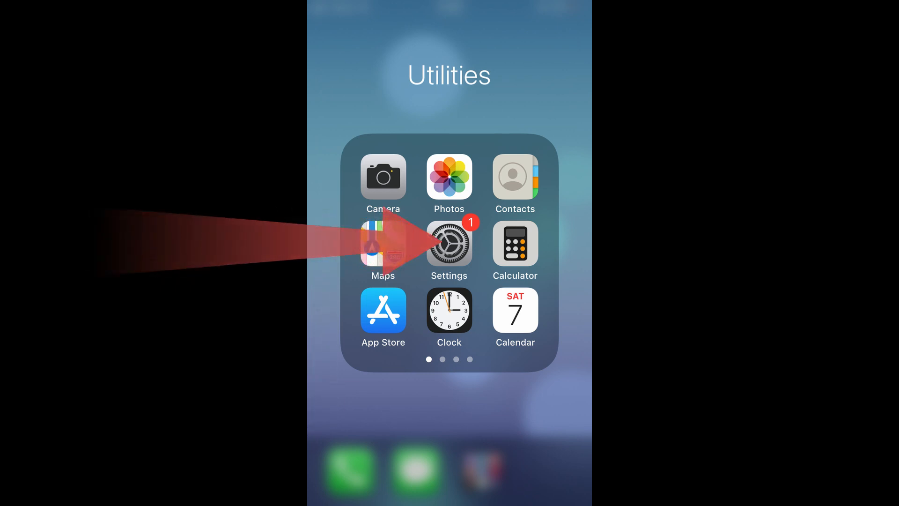
# Open Settings > Privacy > Location Services to see each app's access, including Maps.
pyautogui.click(449, 243)
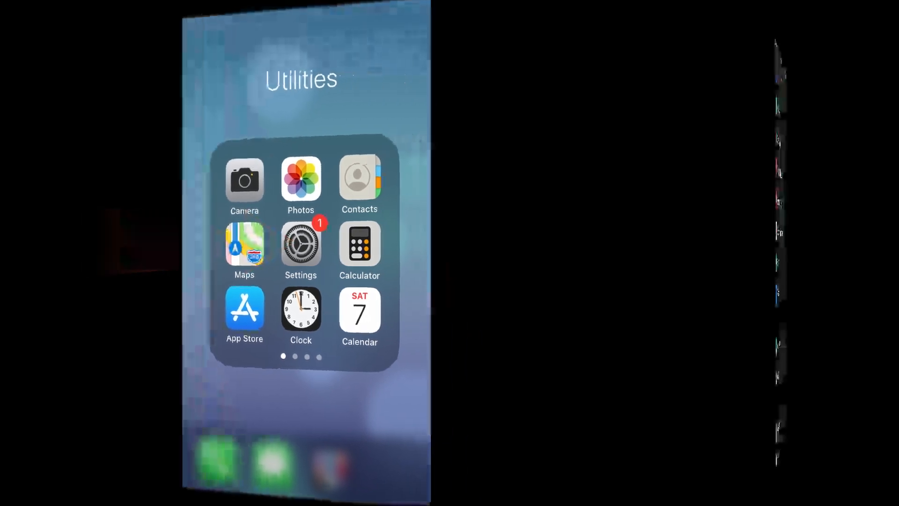
pyautogui.click(301, 243)
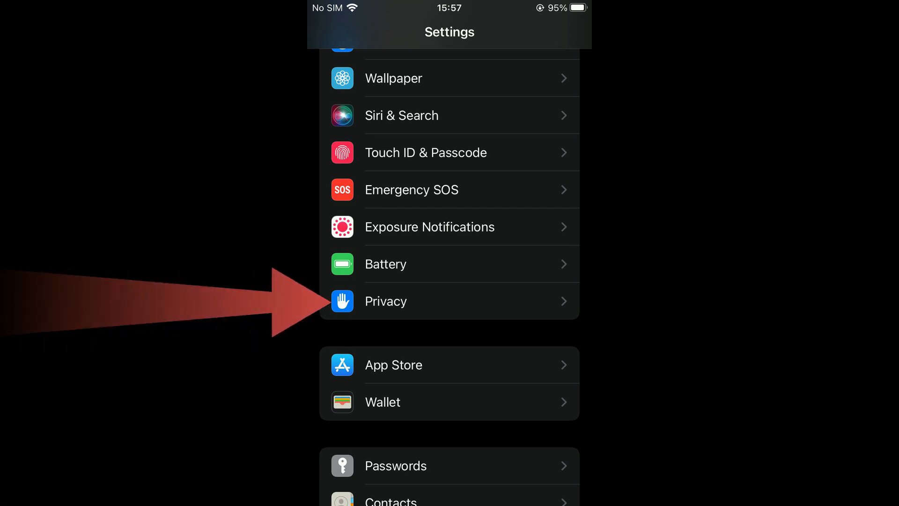
pyautogui.click(385, 300)
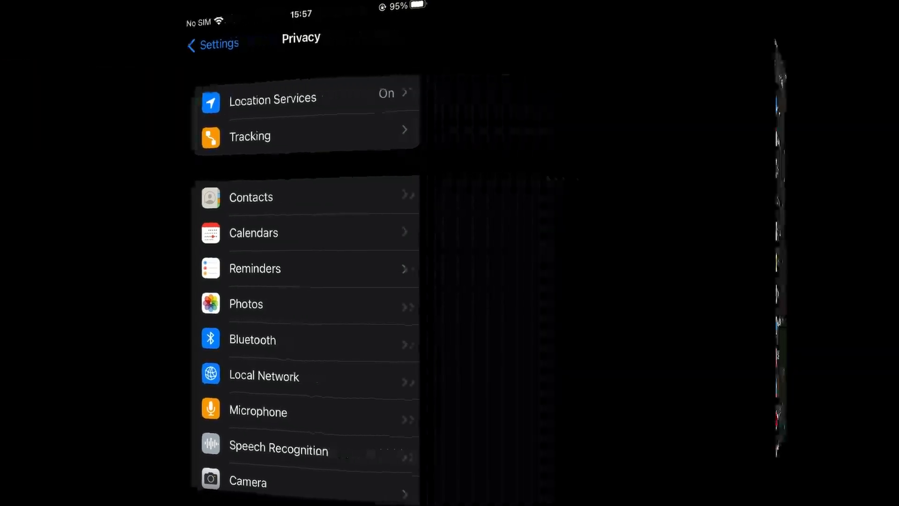
pyautogui.click(273, 98)
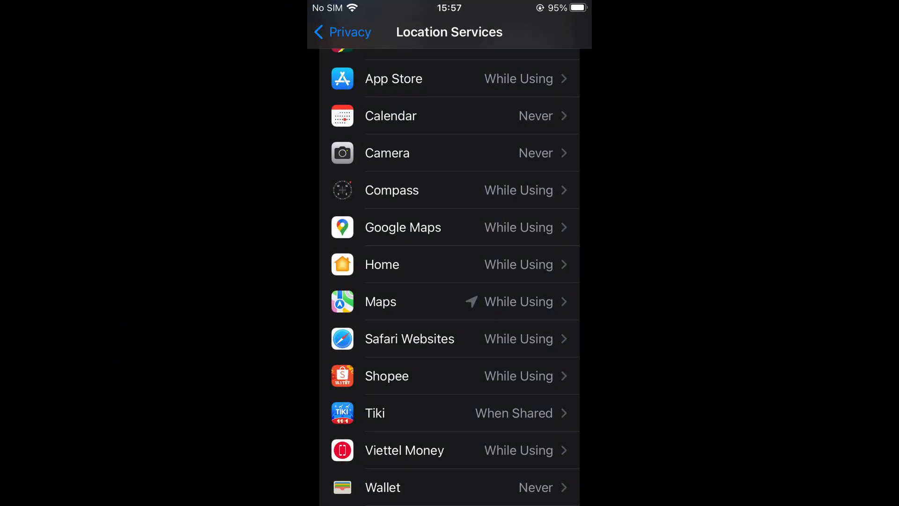